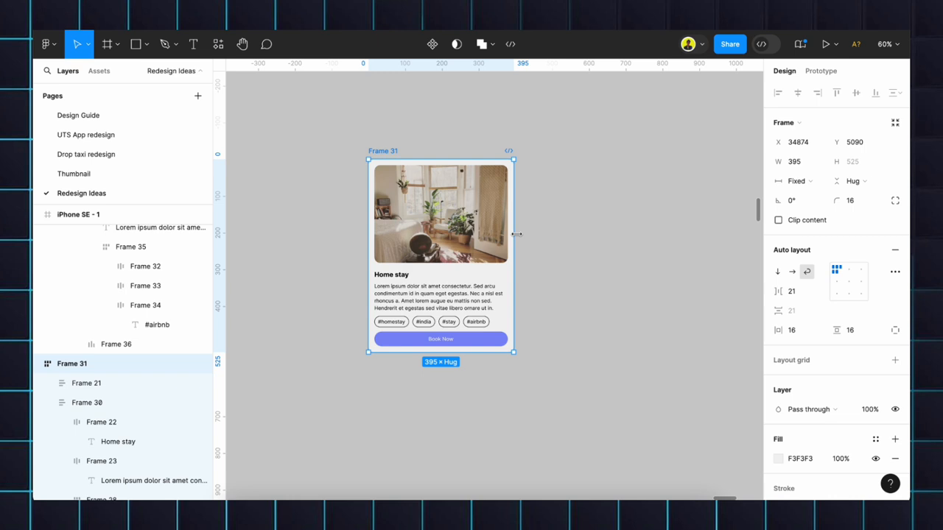
{"action": "mouse_move", "coordinate": [516, 234]}
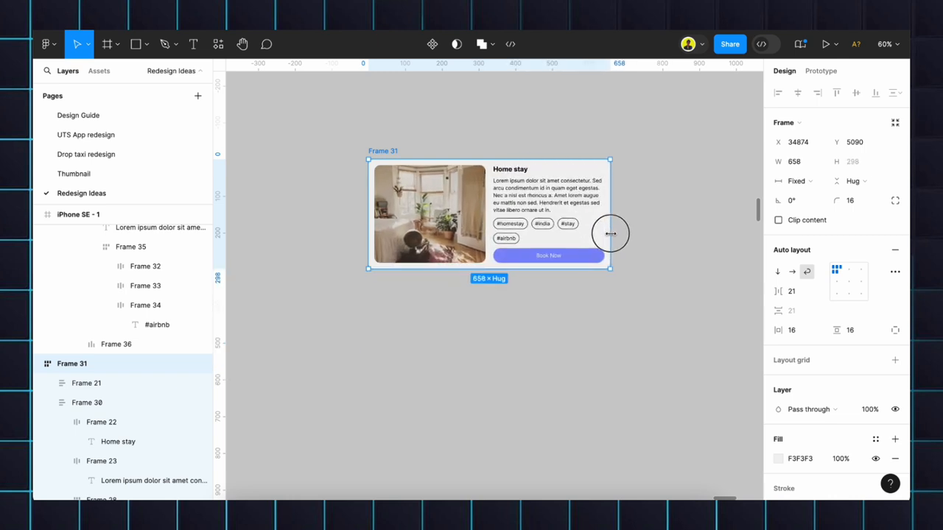
Step: Drag Frame 31's right edge to widen the Home stay card to 658 px
{"action": "left_click_drag", "start_coordinate": [610, 234], "coordinate": [615, 234]}
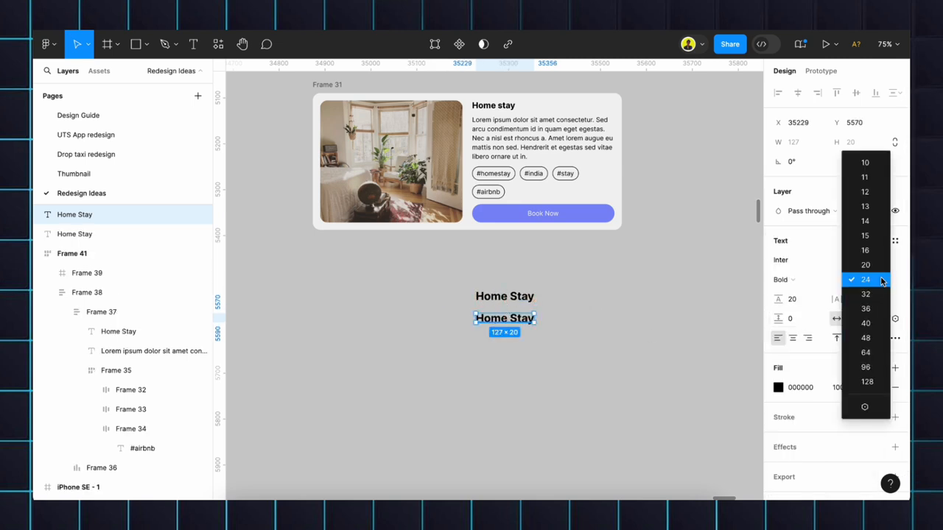
Step: Make the second Home Stay text Regular size 16 and fill it with 5 lorem ipsum sentences
{"action": "left_click", "coordinate": [783, 279]}
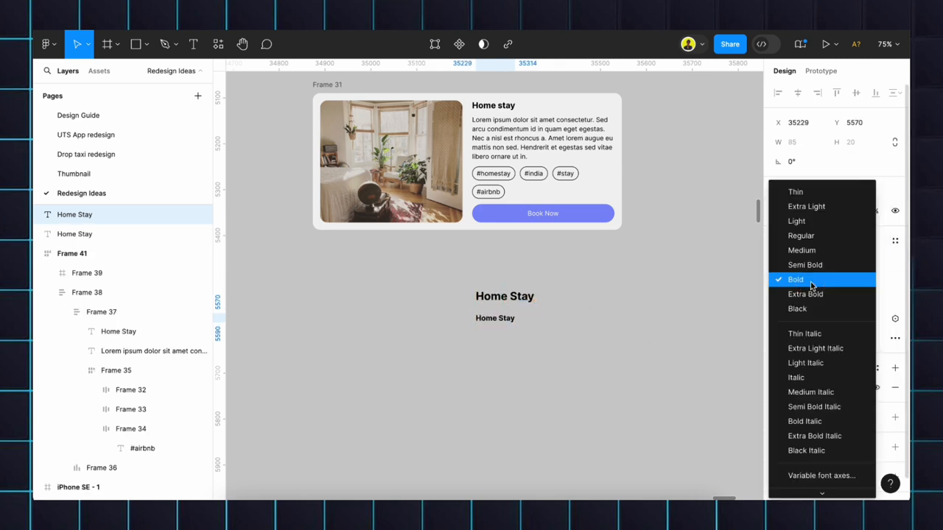
{"action": "left_click", "coordinate": [218, 44]}
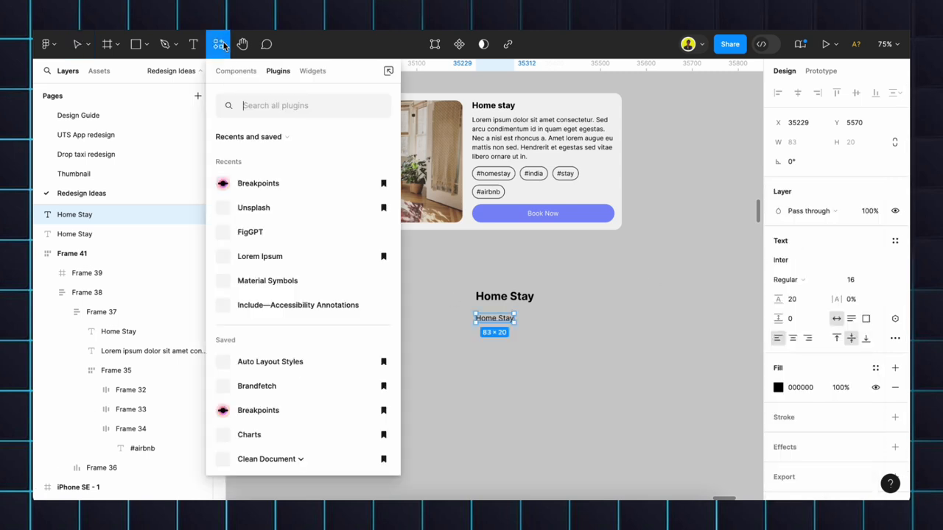
{"action": "left_click", "coordinate": [259, 256]}
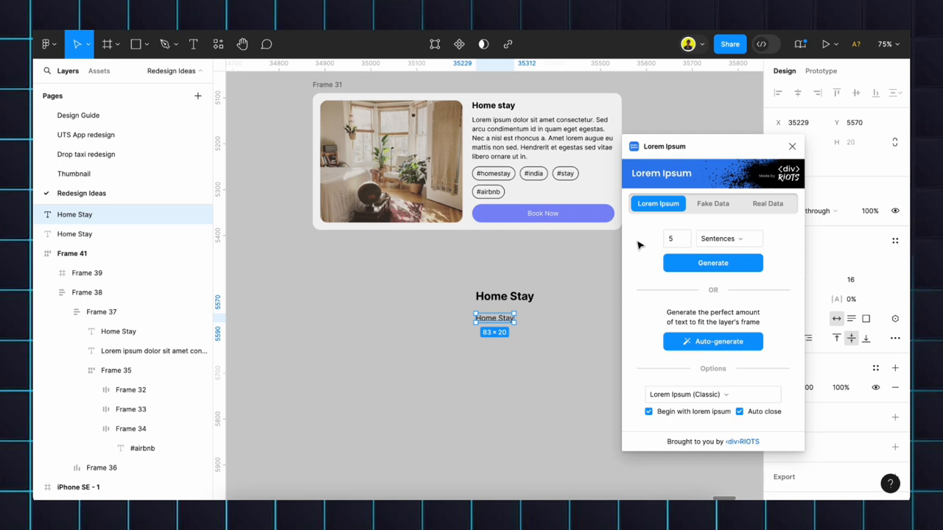
{"action": "left_click", "coordinate": [712, 263]}
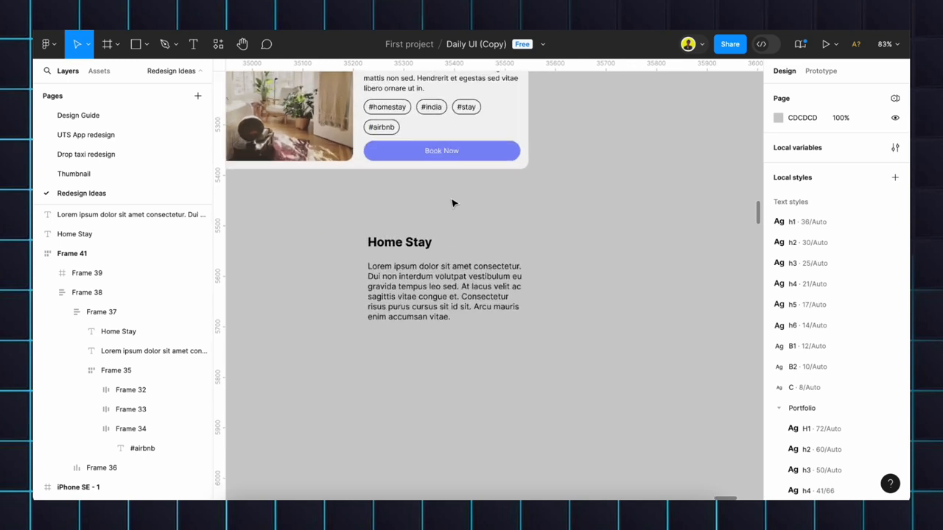
Step: Build outlined 40-radius pill tags reading #homestay, #home, #airbnb and #stay
{"action": "left_click_drag", "start_coordinate": [453, 204], "coordinate": [409, 367]}
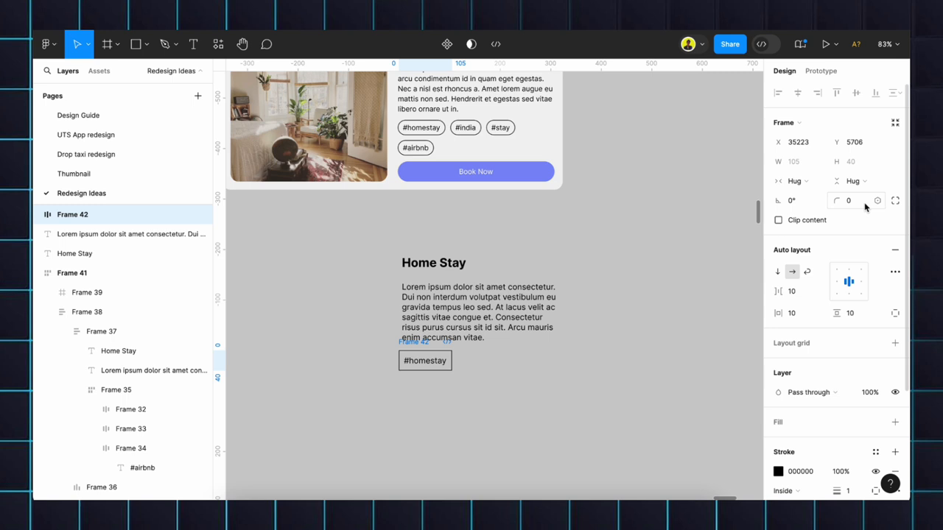
{"action": "type", "text": "40"}
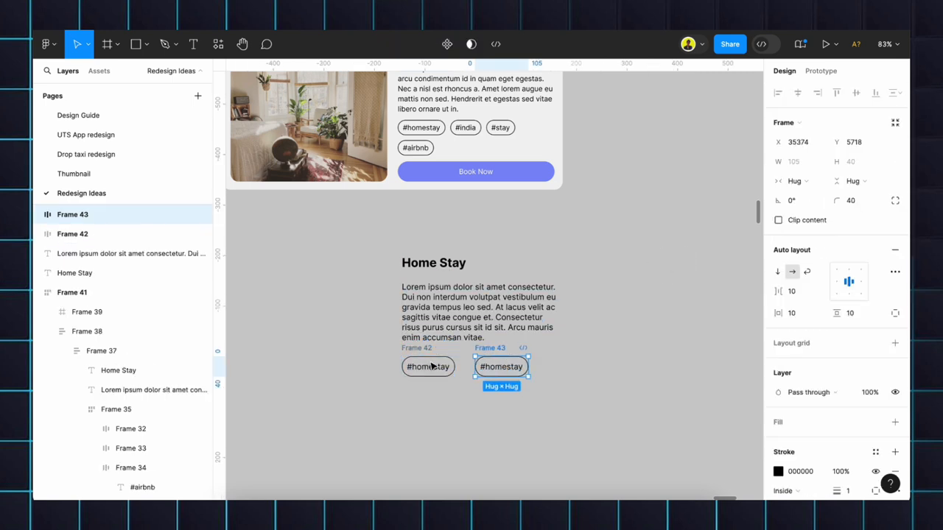
{"action": "double_click", "coordinate": [501, 366]}
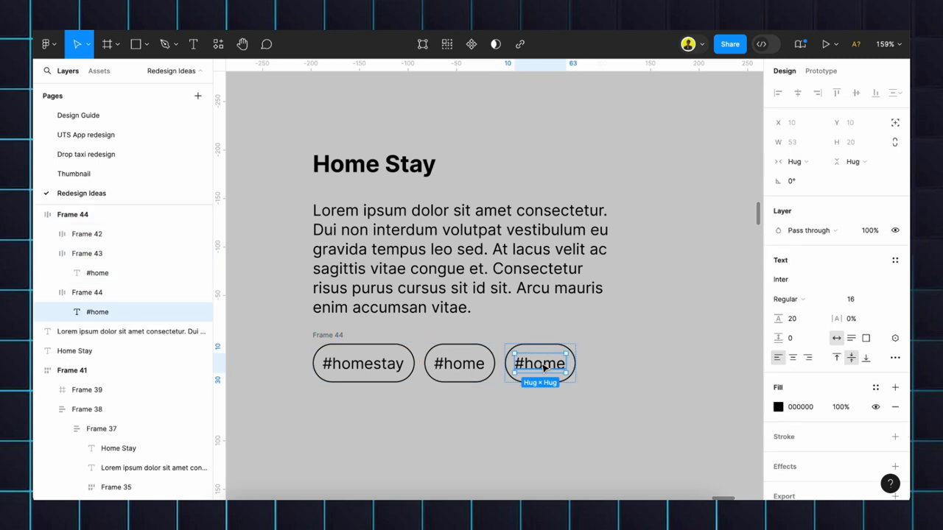
{"action": "type", "text": "#airbnb"}
{"action": "type", "text": "#stay"}
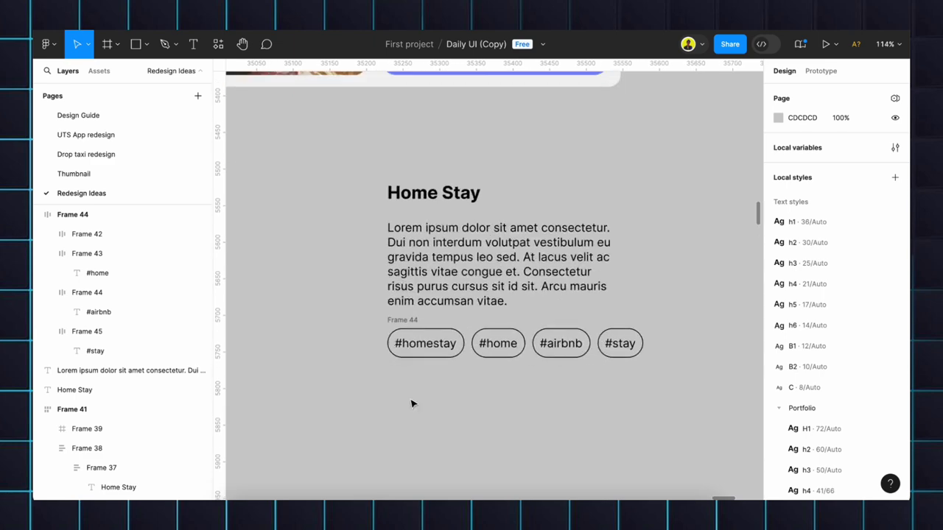
Step: Create a widened View more button with 818CF8 fill and 44 radius
{"action": "left_click", "coordinate": [193, 45]}
{"action": "type", "text": "View more"}
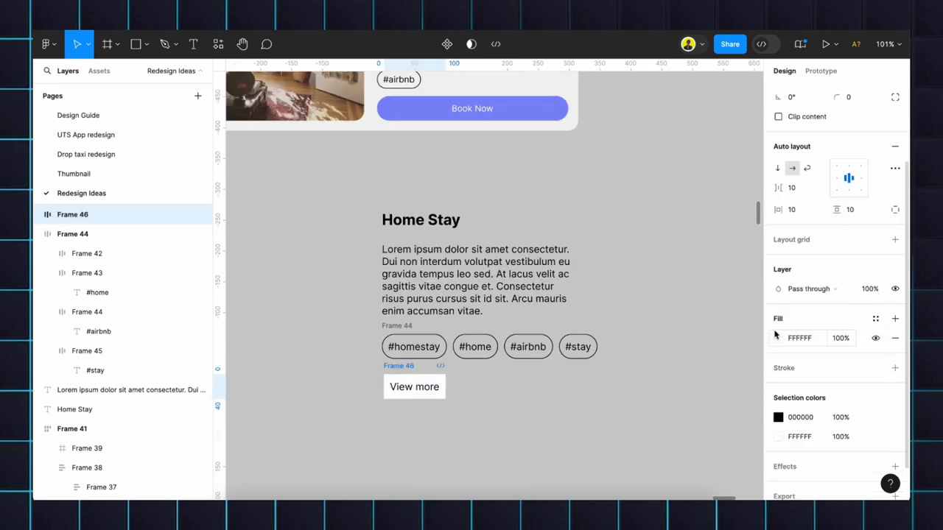
{"action": "left_click", "coordinate": [778, 338]}
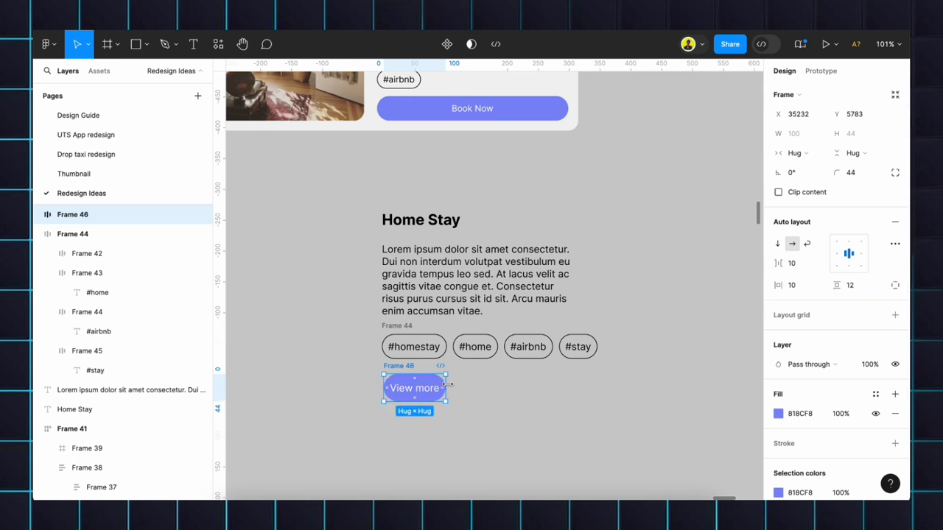
{"action": "left_click_drag", "start_coordinate": [448, 388], "coordinate": [590, 389]}
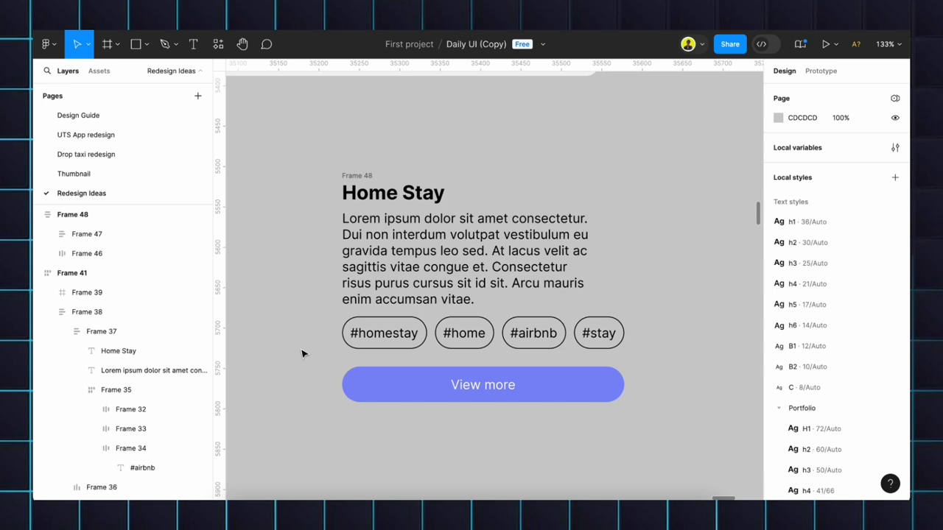
Step: Set the paragraph to Fill container width and make the tag row wrap
{"action": "left_click", "coordinate": [393, 193]}
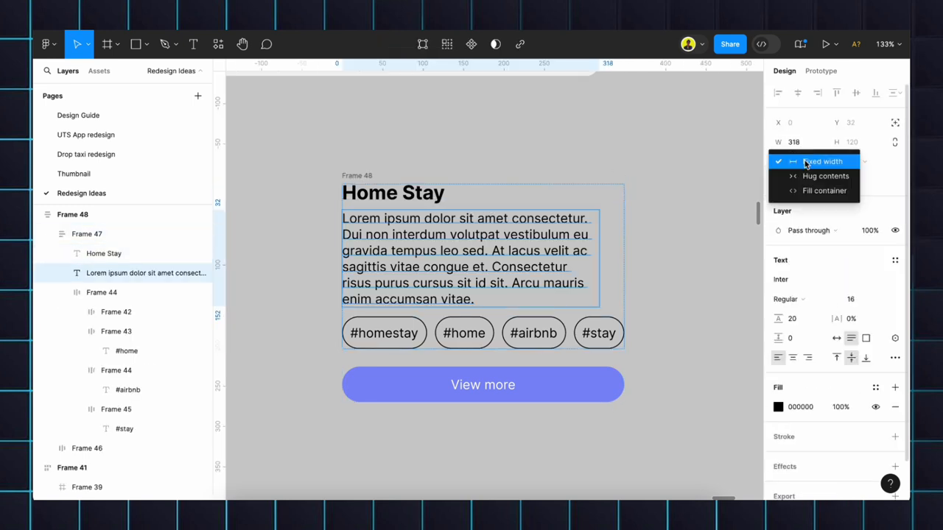
{"action": "left_click", "coordinate": [825, 175]}
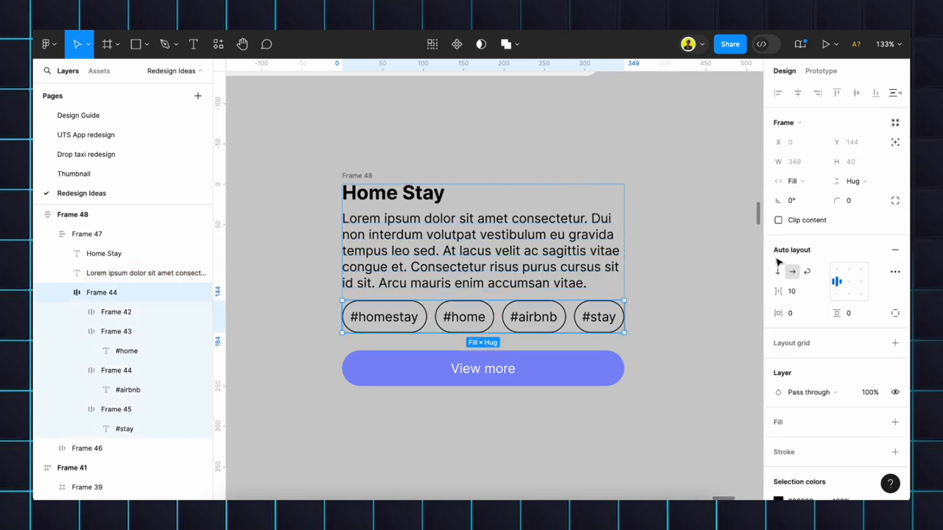
{"action": "left_click", "coordinate": [483, 368]}
{"action": "type", "text": "16"}
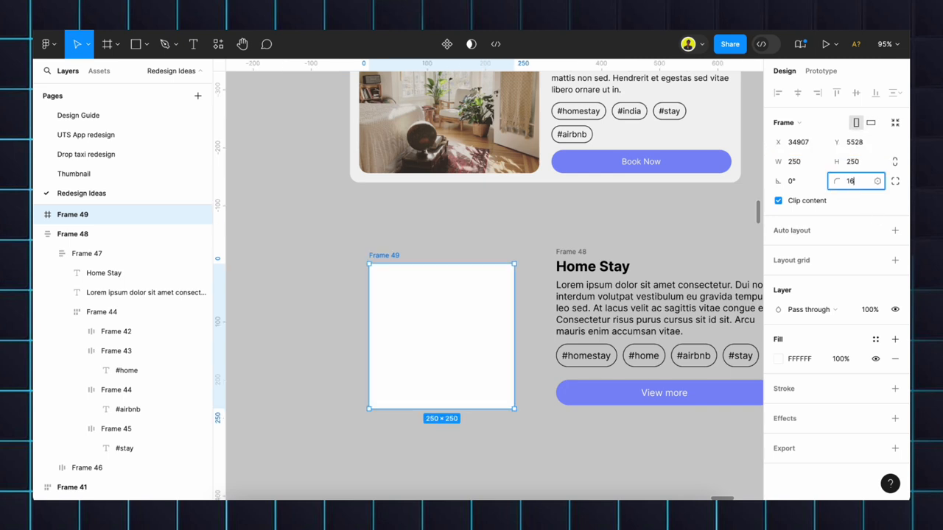
Step: Insert an Unsplash house photo into the 250×250 frame with radius 16
{"action": "left_click", "coordinate": [217, 44]}
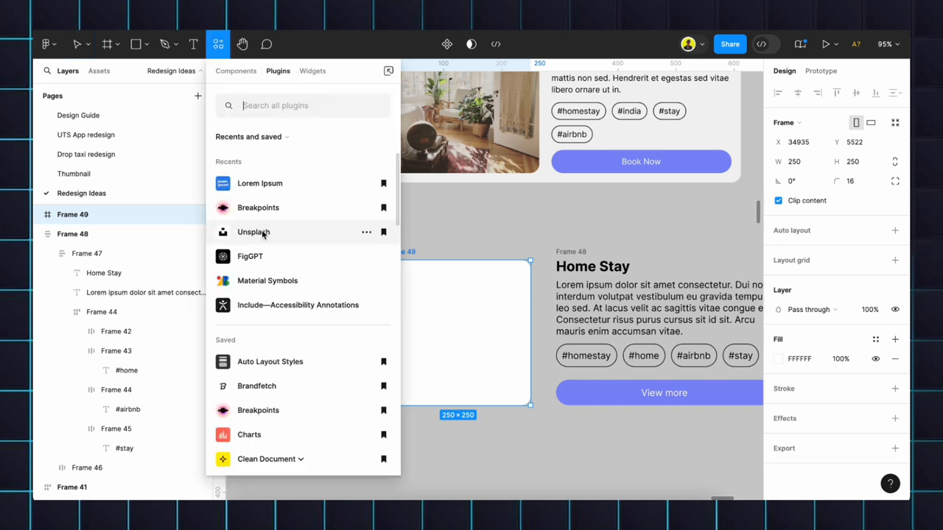
{"action": "left_click", "coordinate": [254, 232]}
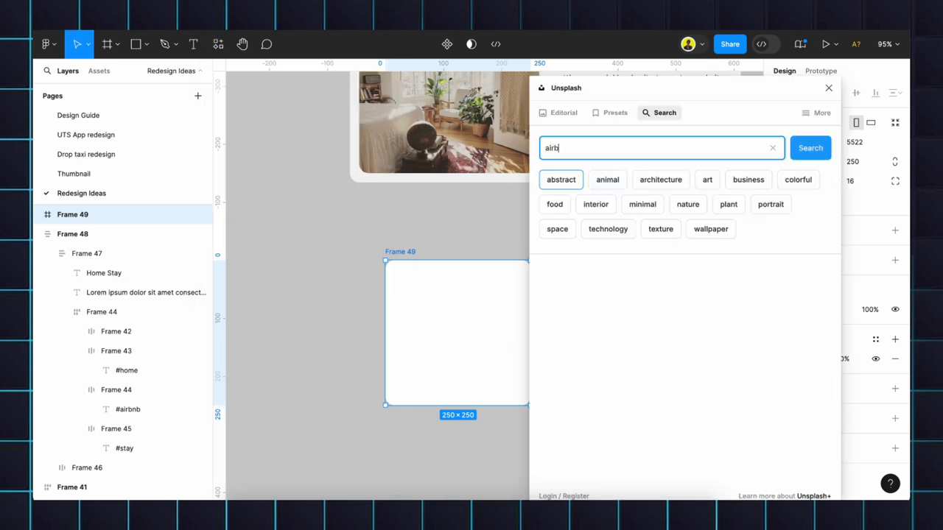
{"action": "left_click", "coordinate": [811, 147]}
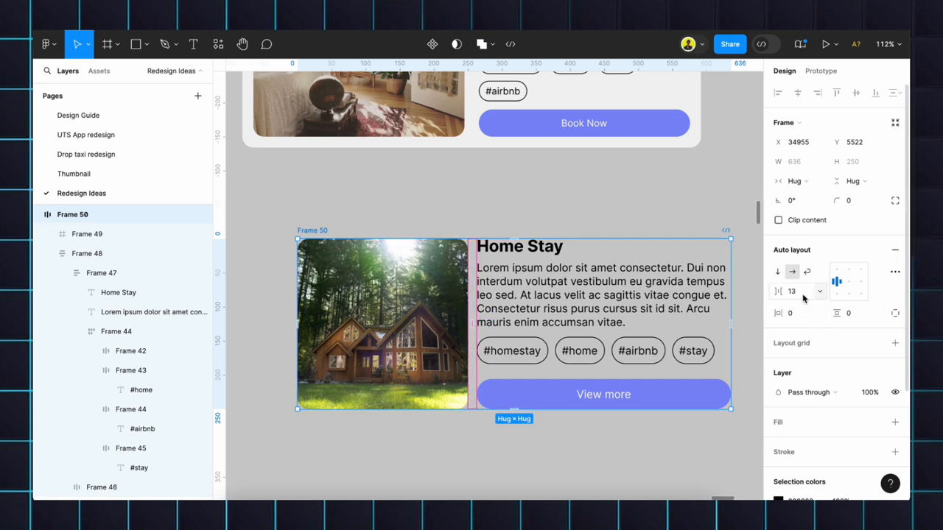
Step: Adjust photo-to-text spacing and set the photo and text column to Fill container
{"action": "left_click", "coordinate": [792, 291]}
{"action": "type", "text": "12"}
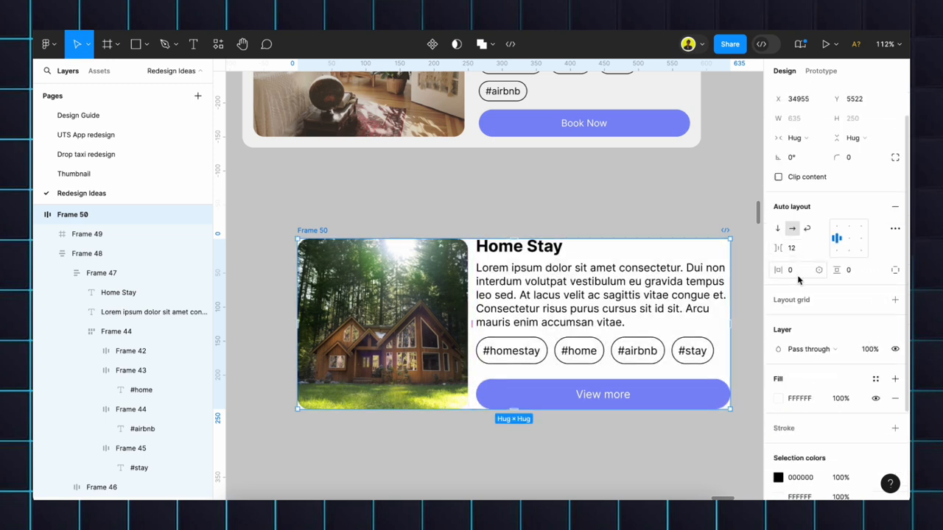
{"action": "mouse_move", "coordinate": [779, 270]}
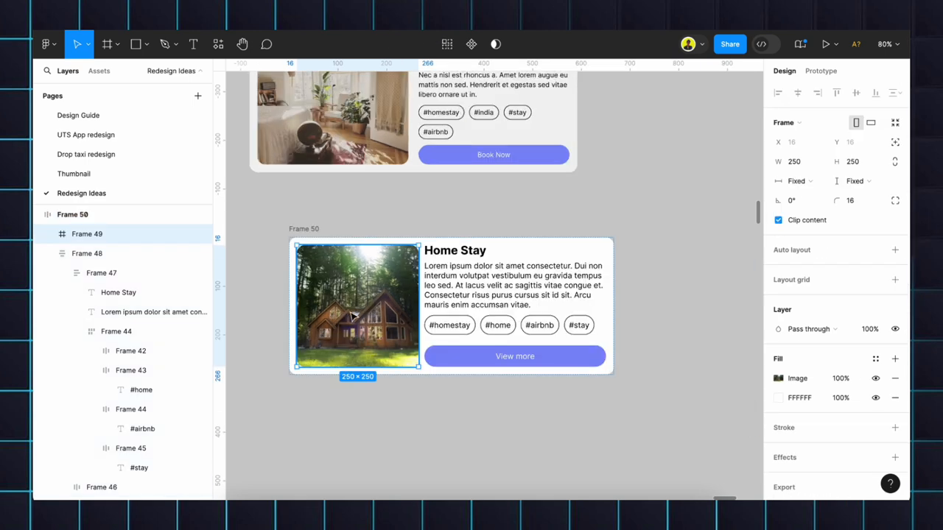
{"action": "left_click", "coordinate": [799, 181]}
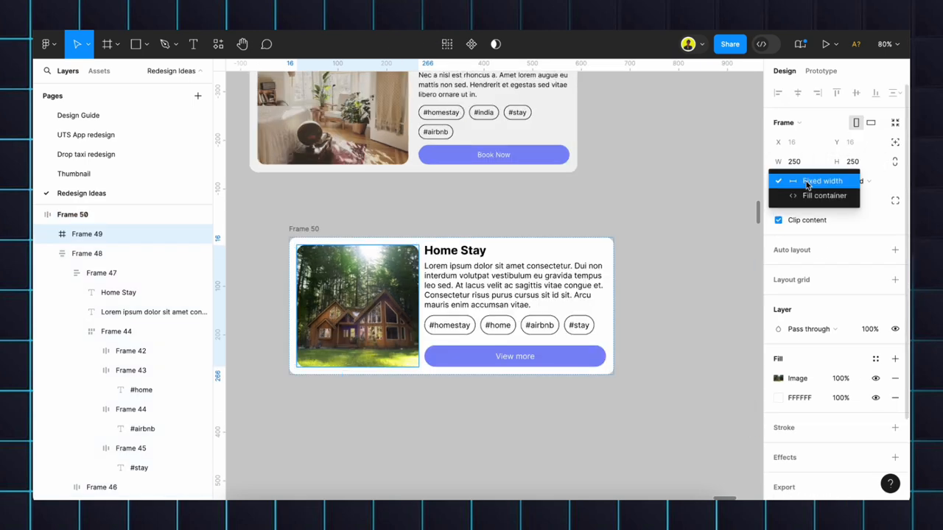
{"action": "left_click", "coordinate": [821, 180]}
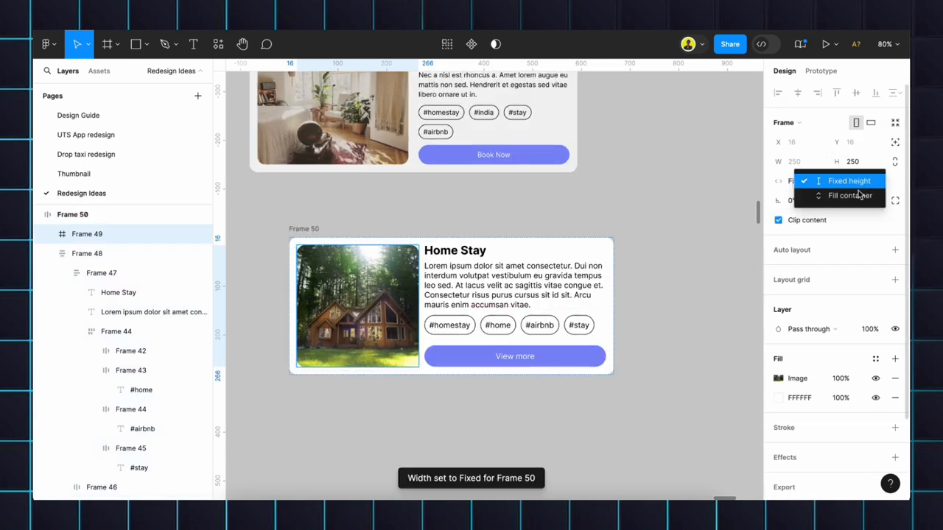
{"action": "left_click", "coordinate": [851, 195]}
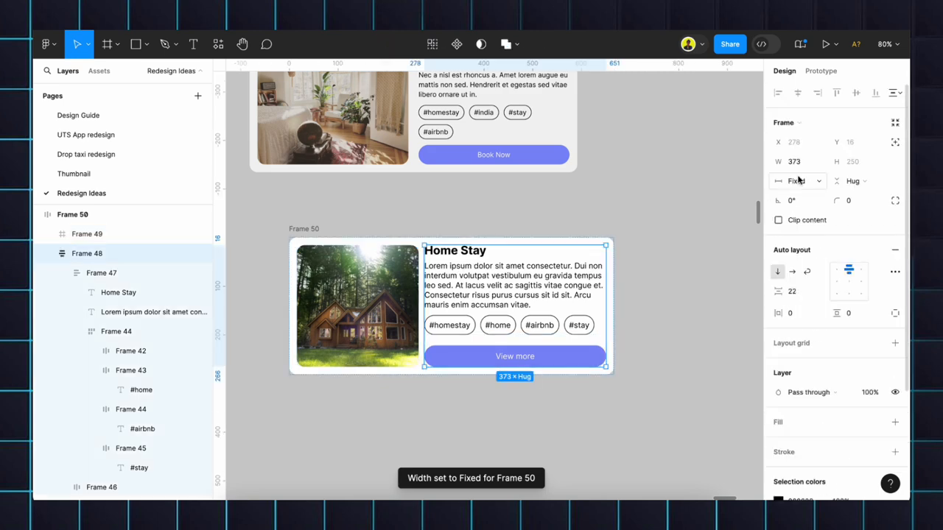
{"action": "left_click", "coordinate": [799, 180]}
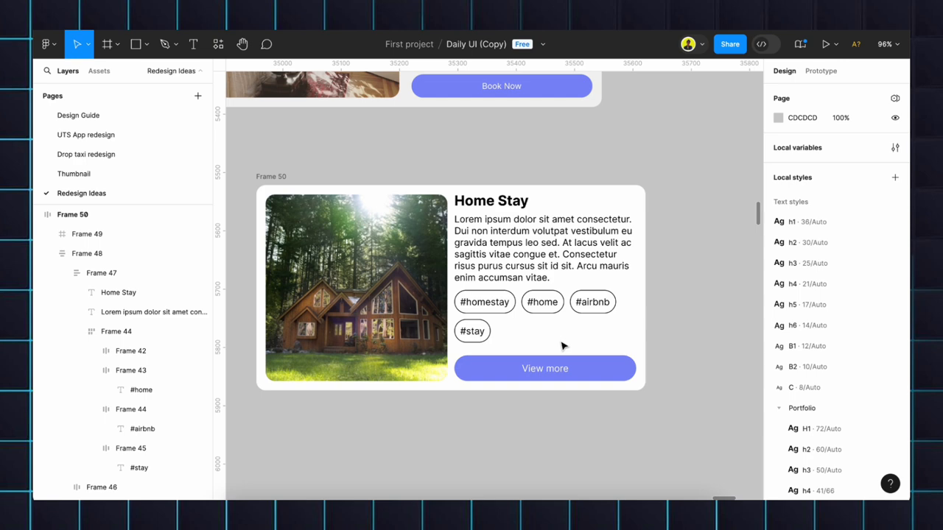
Step: Center the View more label and widen the card to check reflow
{"action": "left_click", "coordinate": [544, 369]}
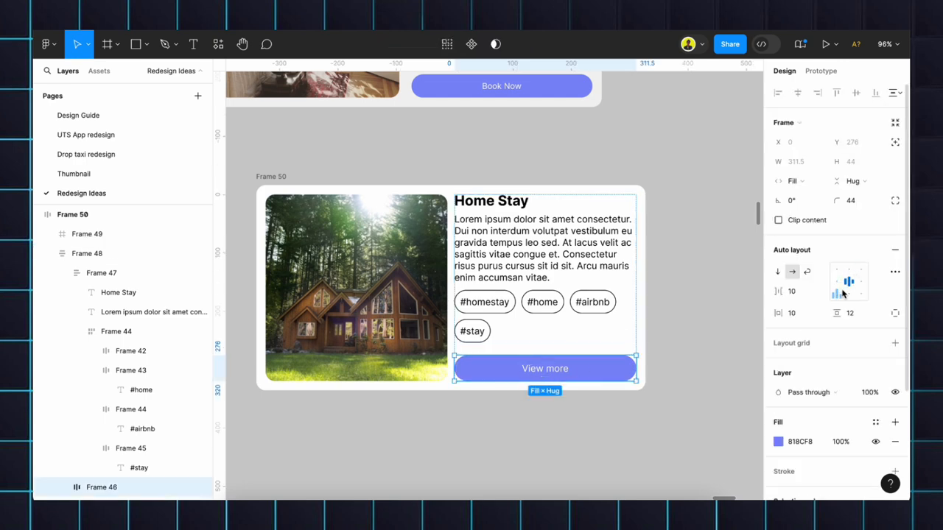
{"action": "mouse_move", "coordinate": [849, 295]}
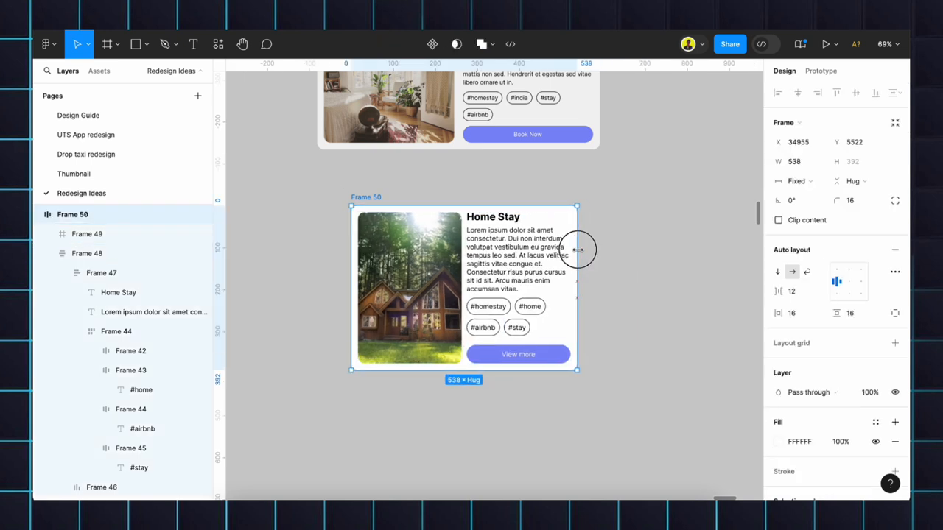
{"action": "left_click_drag", "start_coordinate": [578, 249], "coordinate": [613, 249]}
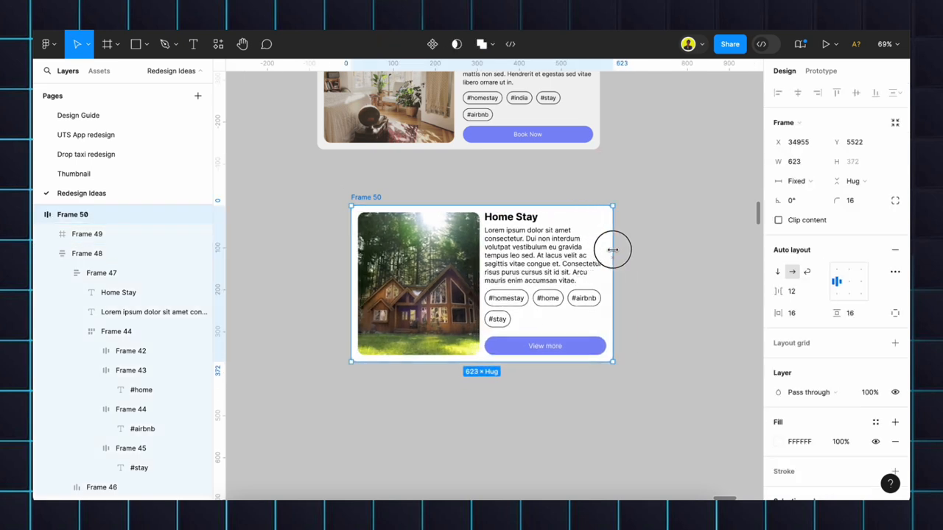
{"action": "left_click_drag", "start_coordinate": [612, 249], "coordinate": [711, 245]}
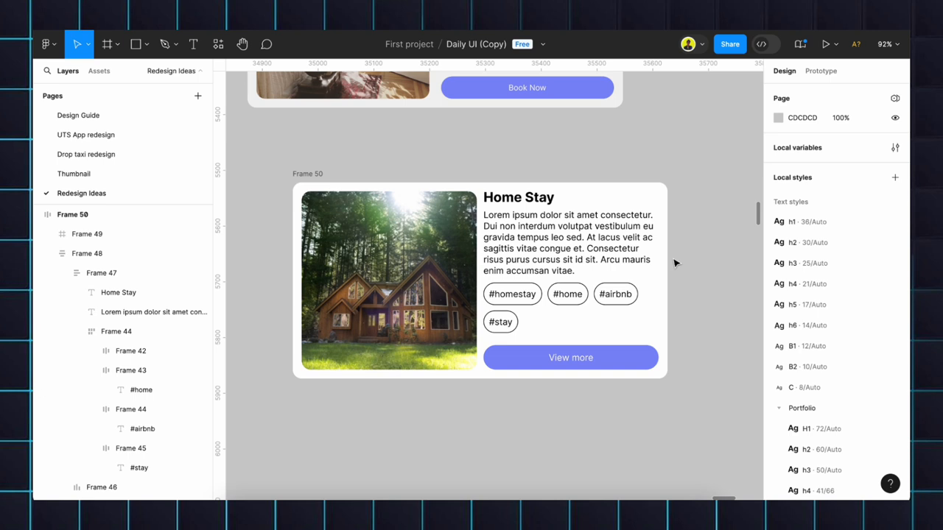
Step: Trim the lorem ipsum description's last sentences and delete the #stay tag
{"action": "left_click", "coordinate": [568, 243]}
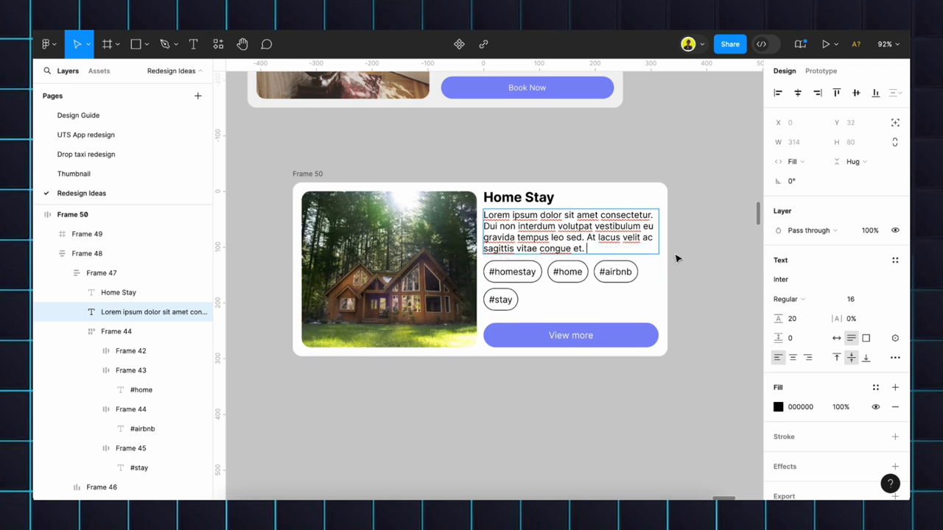
{"action": "left_click", "coordinate": [707, 258]}
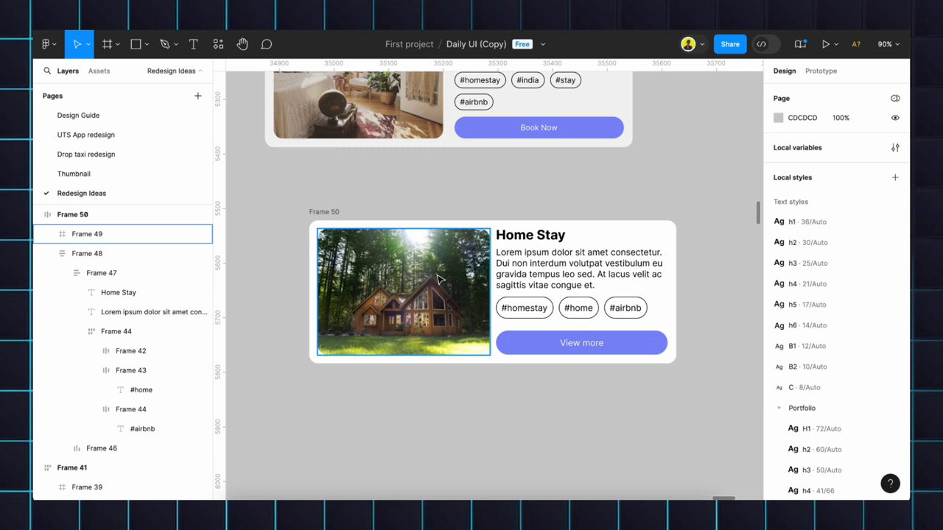
{"action": "mouse_move", "coordinate": [418, 300]}
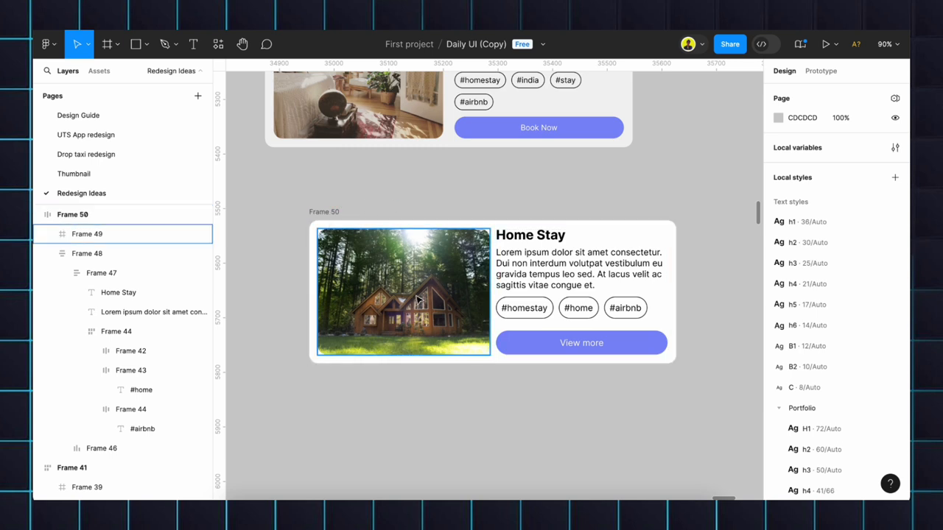
Step: Add a 314 minimum width to the photo (Frame 49) and text column (Frame 48)
{"action": "left_click", "coordinate": [403, 294]}
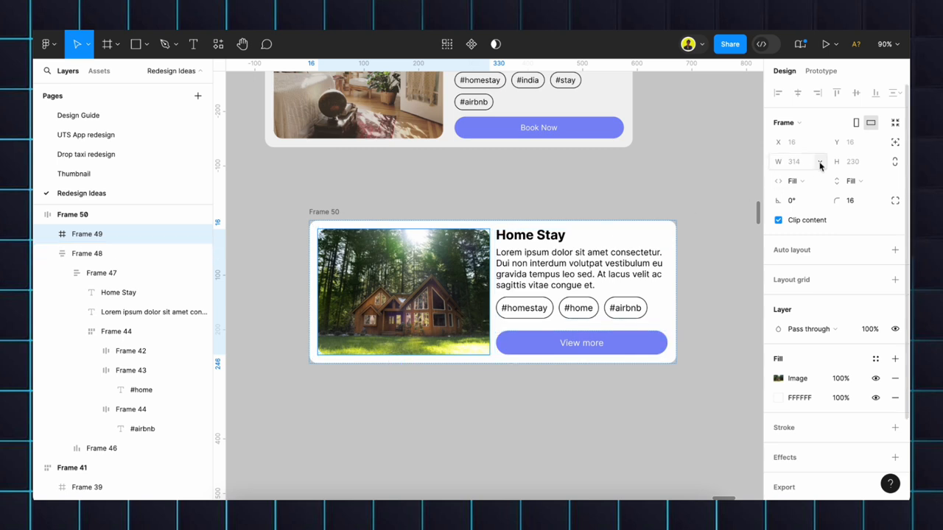
{"action": "mouse_move", "coordinate": [822, 166]}
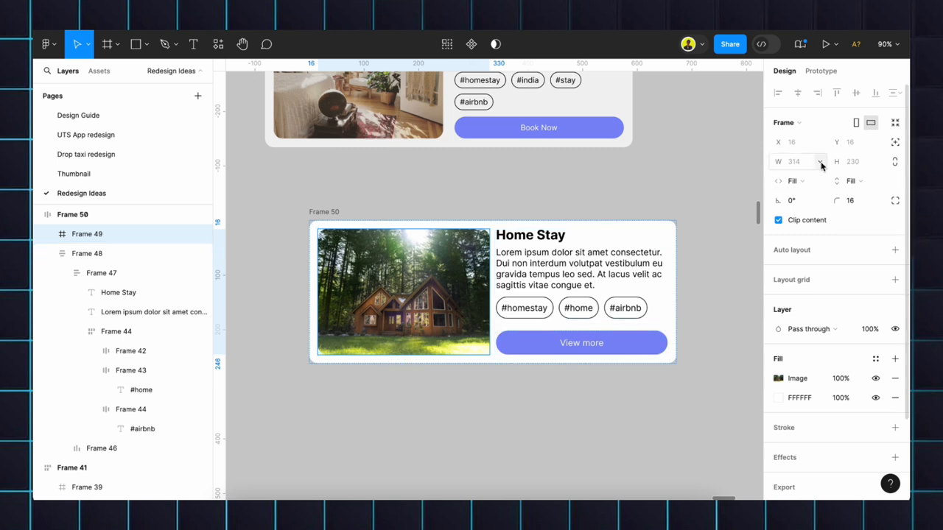
{"action": "left_click", "coordinate": [819, 161]}
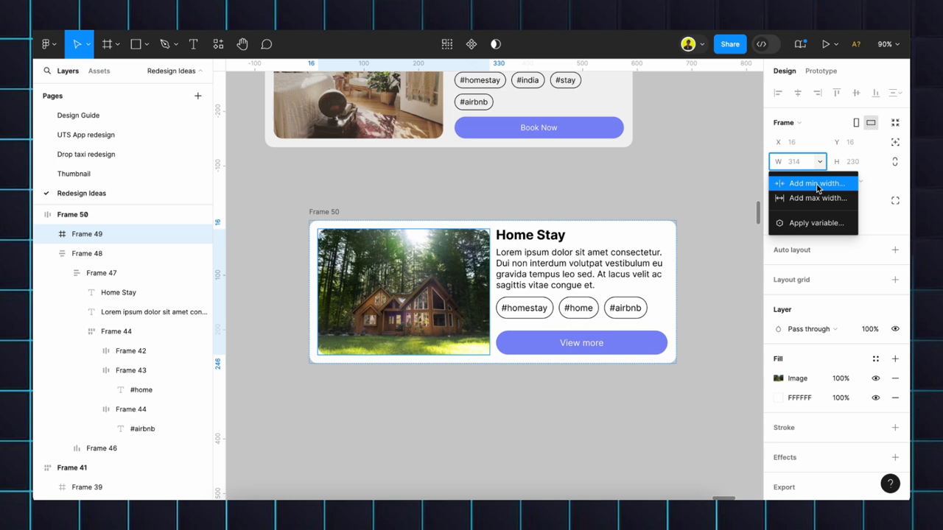
{"action": "left_click", "coordinate": [817, 182]}
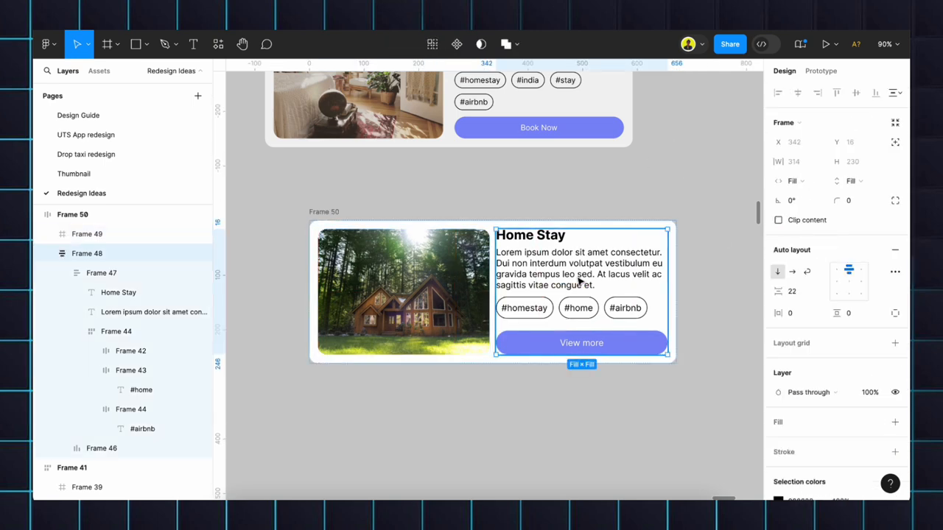
{"action": "left_click", "coordinate": [819, 161]}
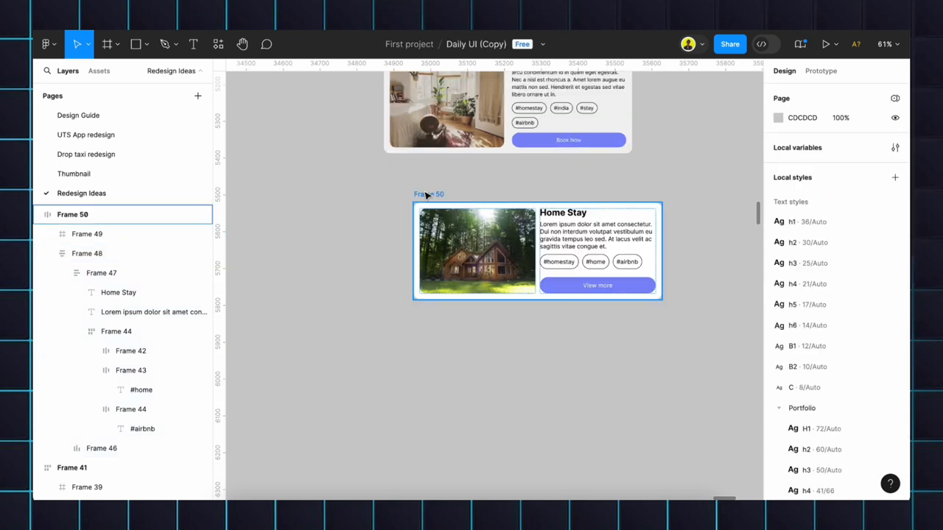
Step: Turn on Wrap for Frame 50 and set the photo and text column to Fill width
{"action": "left_click", "coordinate": [429, 194]}
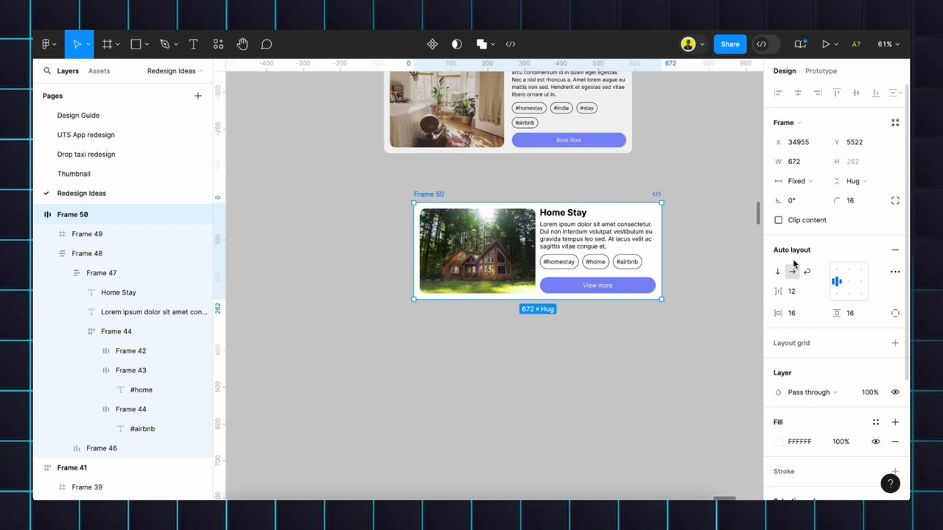
{"action": "left_click", "coordinate": [855, 181]}
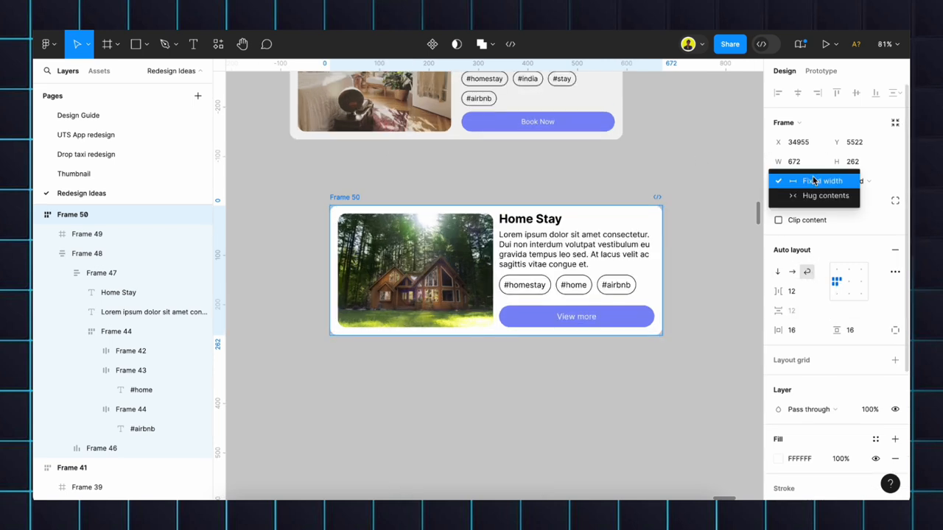
{"action": "left_click", "coordinate": [825, 195]}
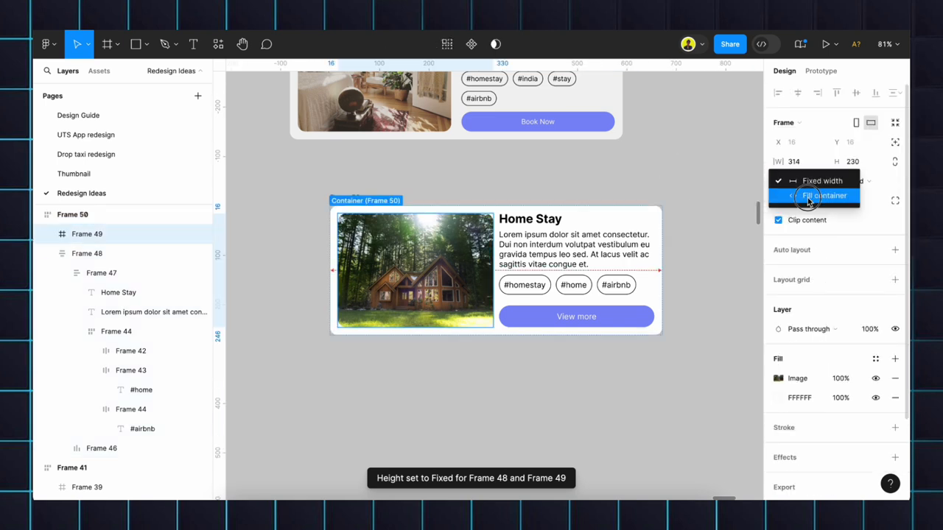
{"action": "left_click", "coordinate": [823, 180]}
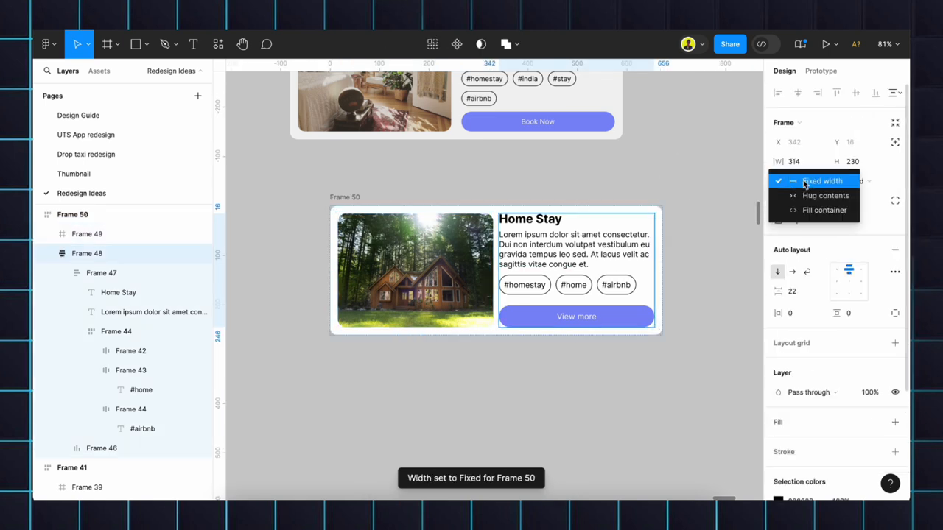
{"action": "left_click", "coordinate": [824, 210]}
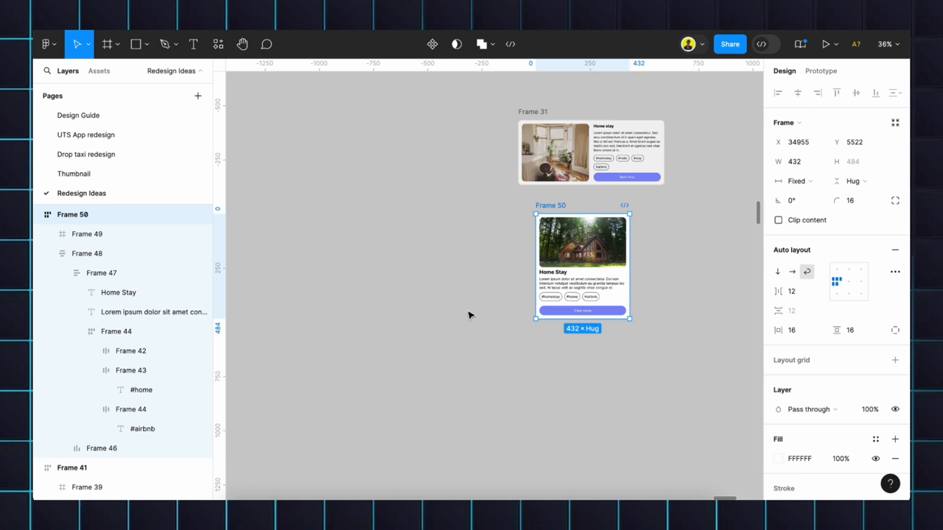
{"action": "left_click", "coordinate": [107, 44]}
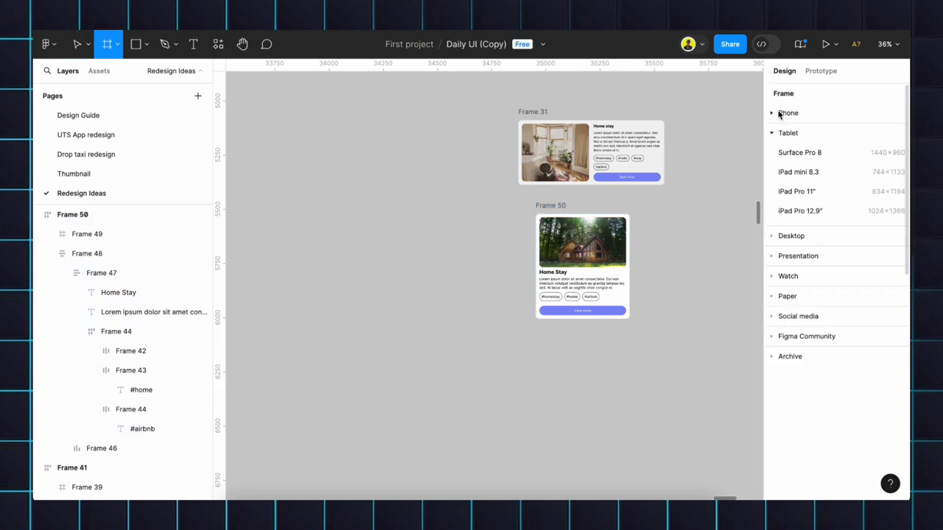
Step: Put the card in a tan iPhone SE frame and select its description paragraph for trimming
{"action": "left_click", "coordinate": [789, 112]}
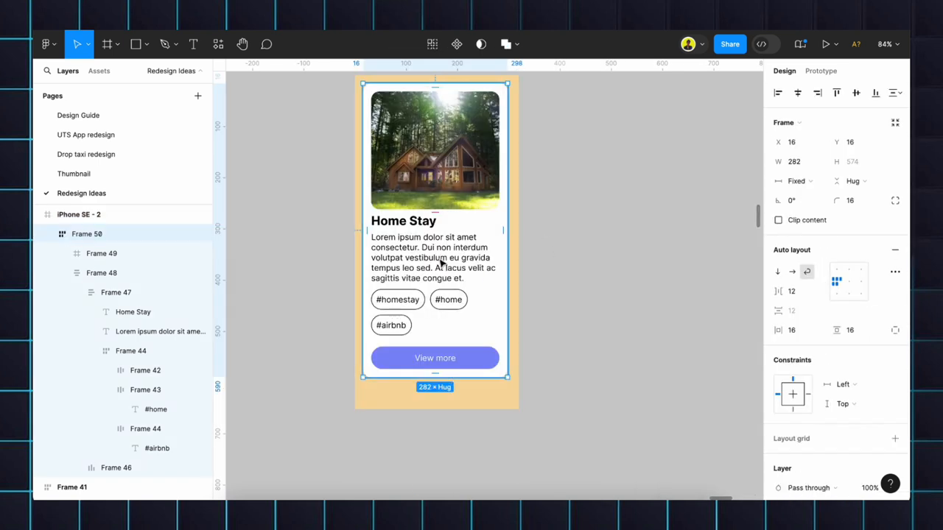
{"action": "double_click", "coordinate": [432, 257]}
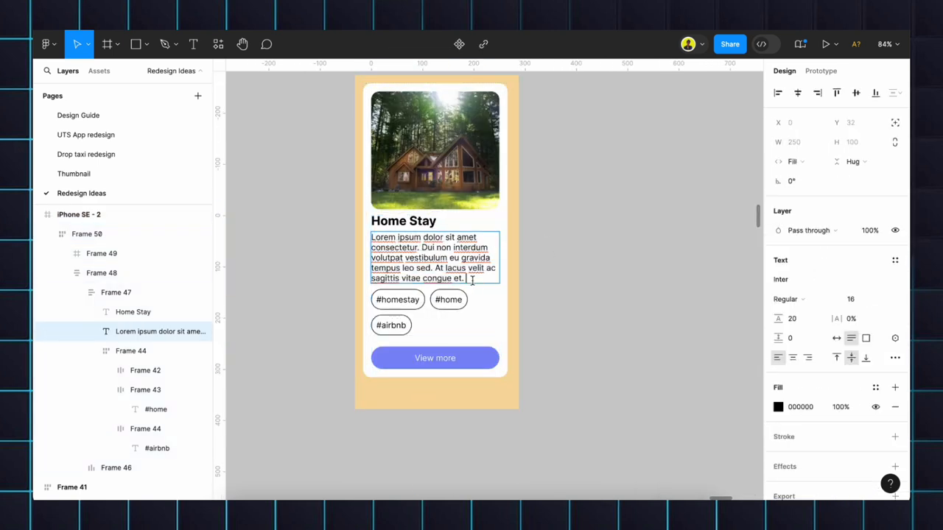
{"action": "triple_click", "coordinate": [434, 258]}
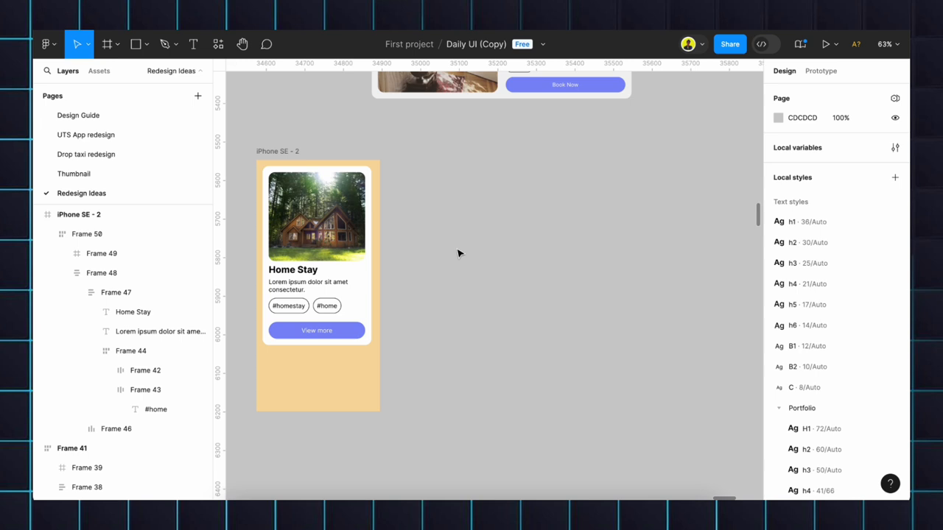
Step: Add a tan iPad mini 8.3 frame holding the card copy, and resize the card's width
{"action": "left_click", "coordinate": [106, 44]}
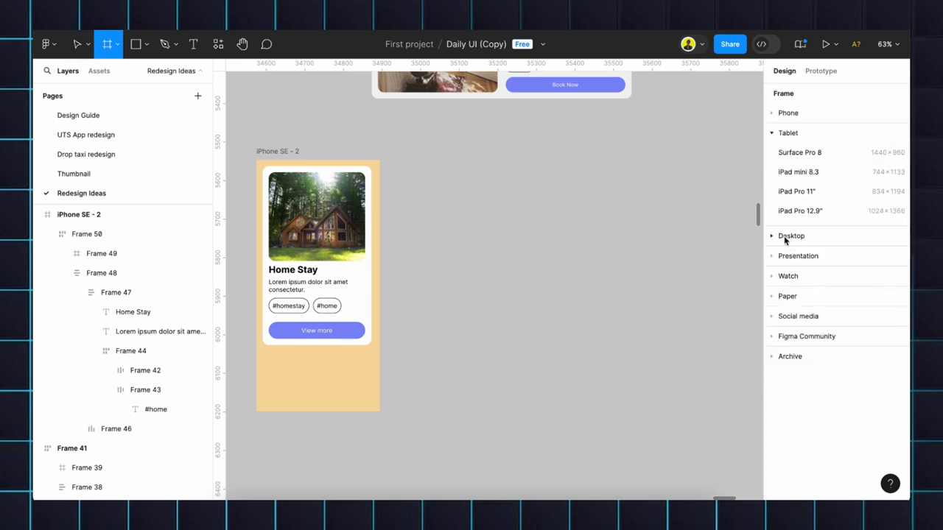
{"action": "left_click", "coordinate": [798, 172]}
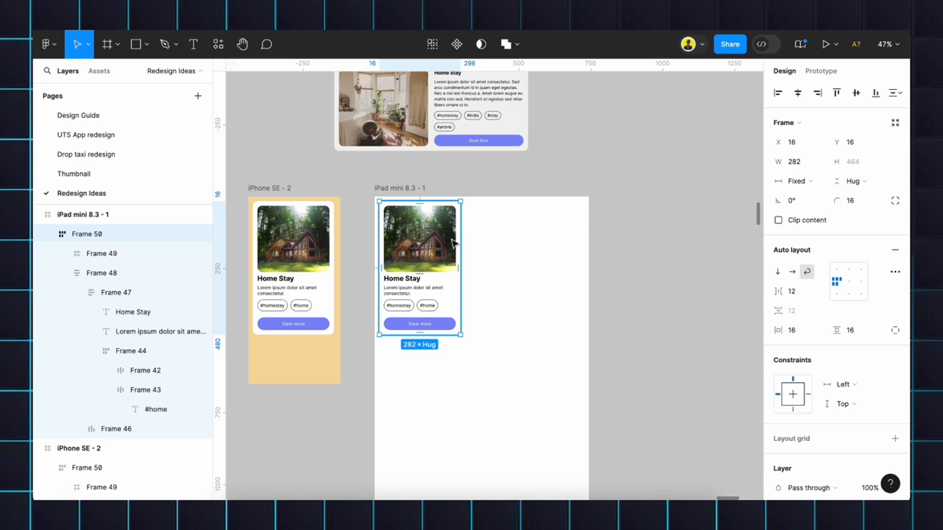
{"action": "left_click", "coordinate": [779, 359]}
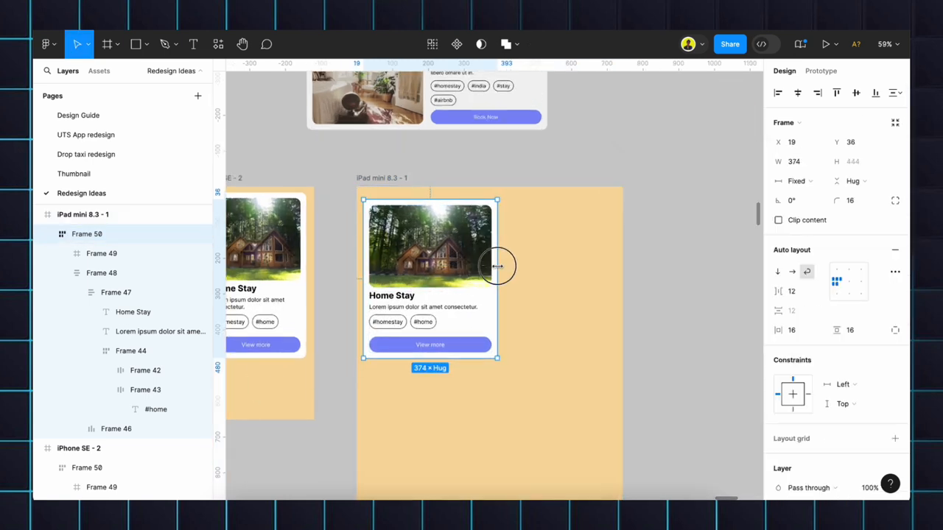
{"action": "left_click_drag", "start_coordinate": [497, 265], "coordinate": [487, 266]}
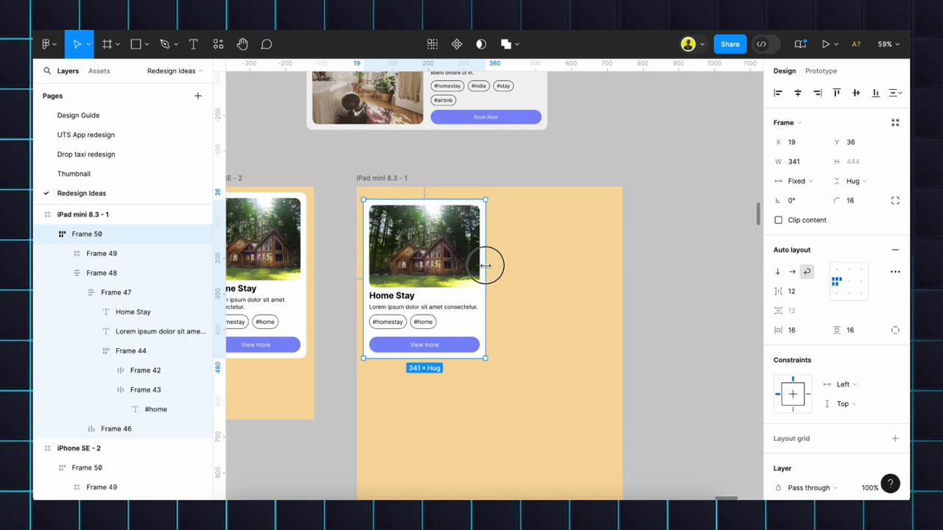